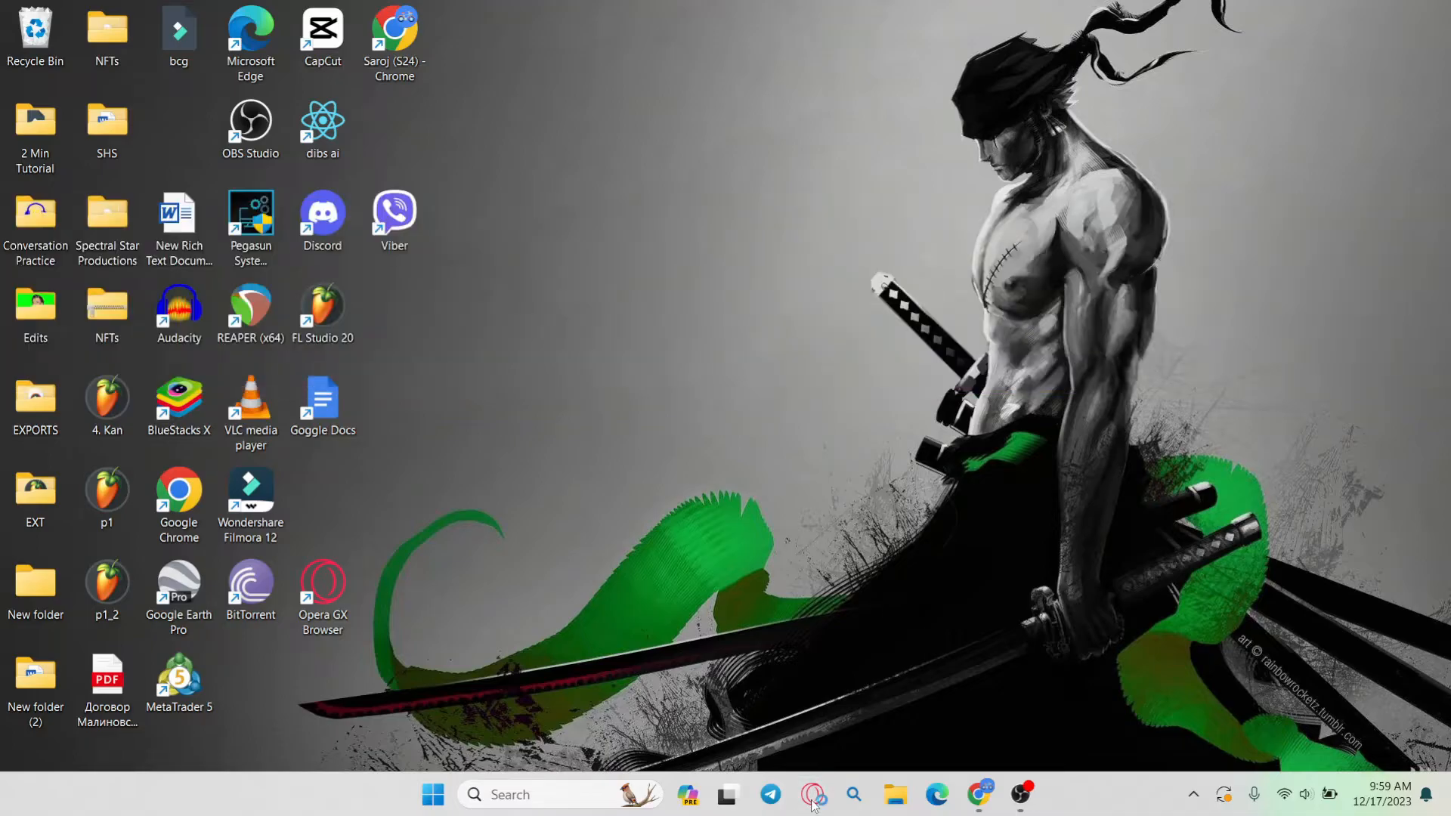
# Launch Opera GX from the taskbar and navigate to civitai.com
pyautogui.click(811, 793)
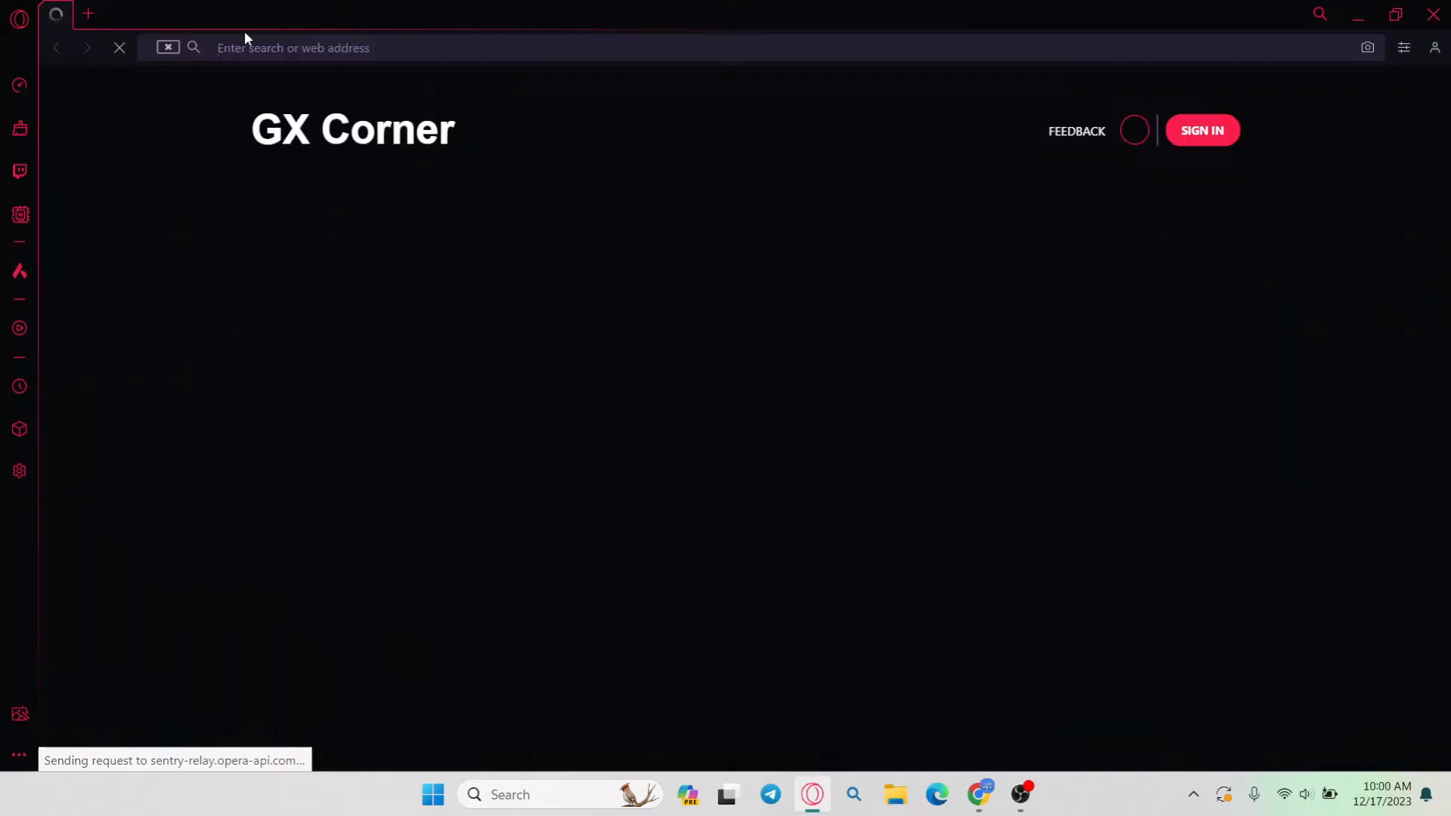
pyautogui.write('civitai.com')
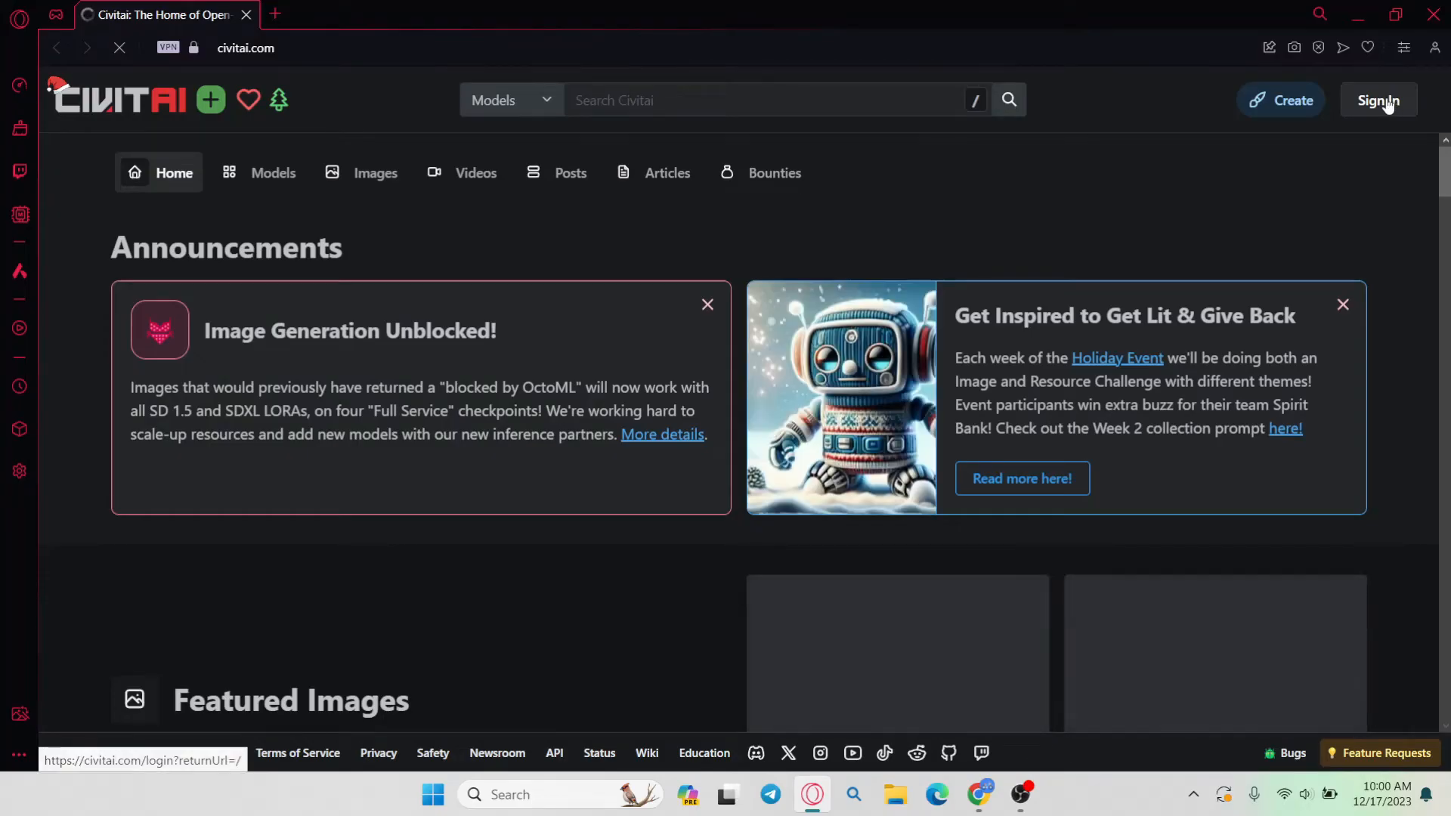
pyautogui.click(1379, 100)
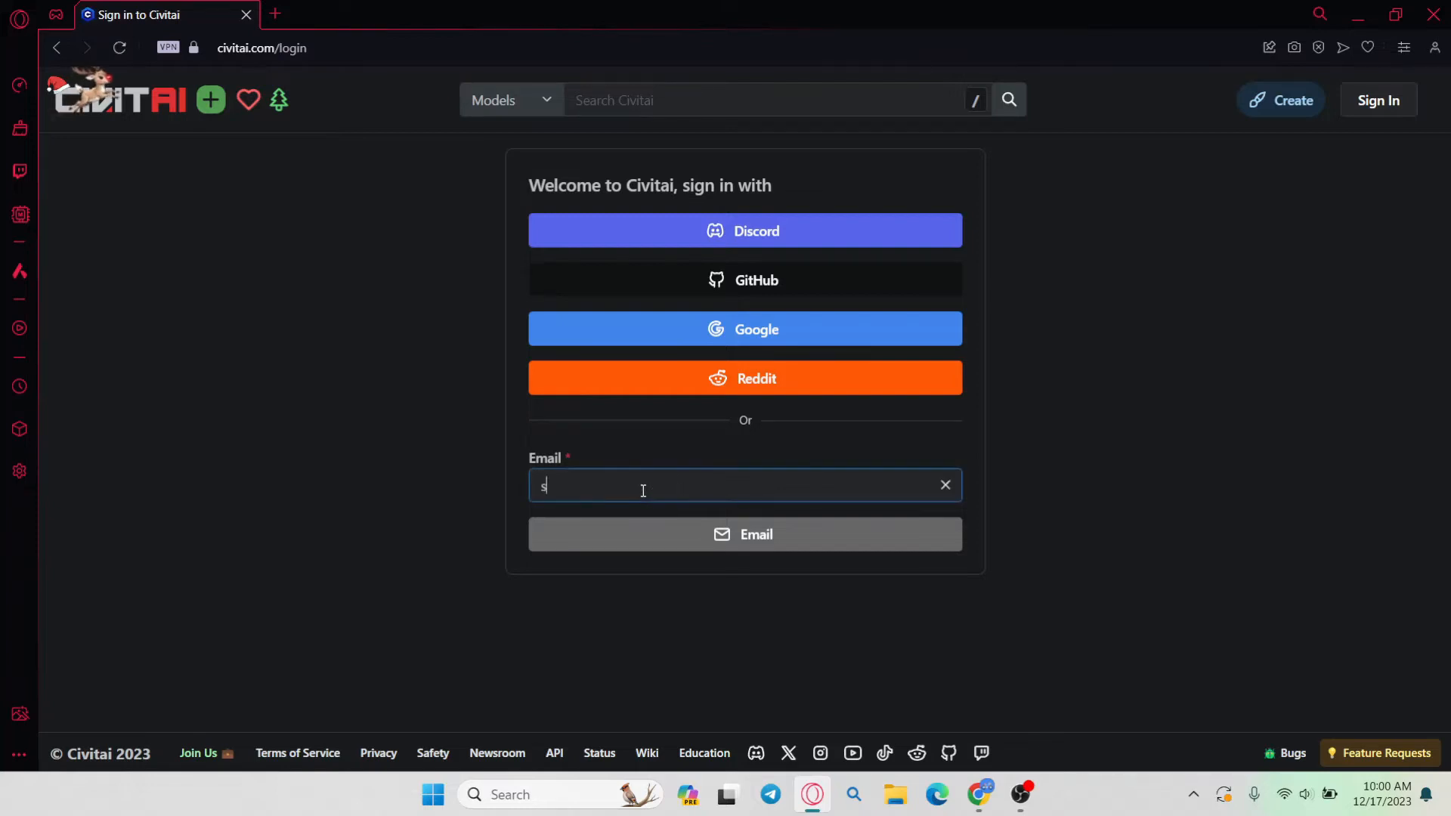
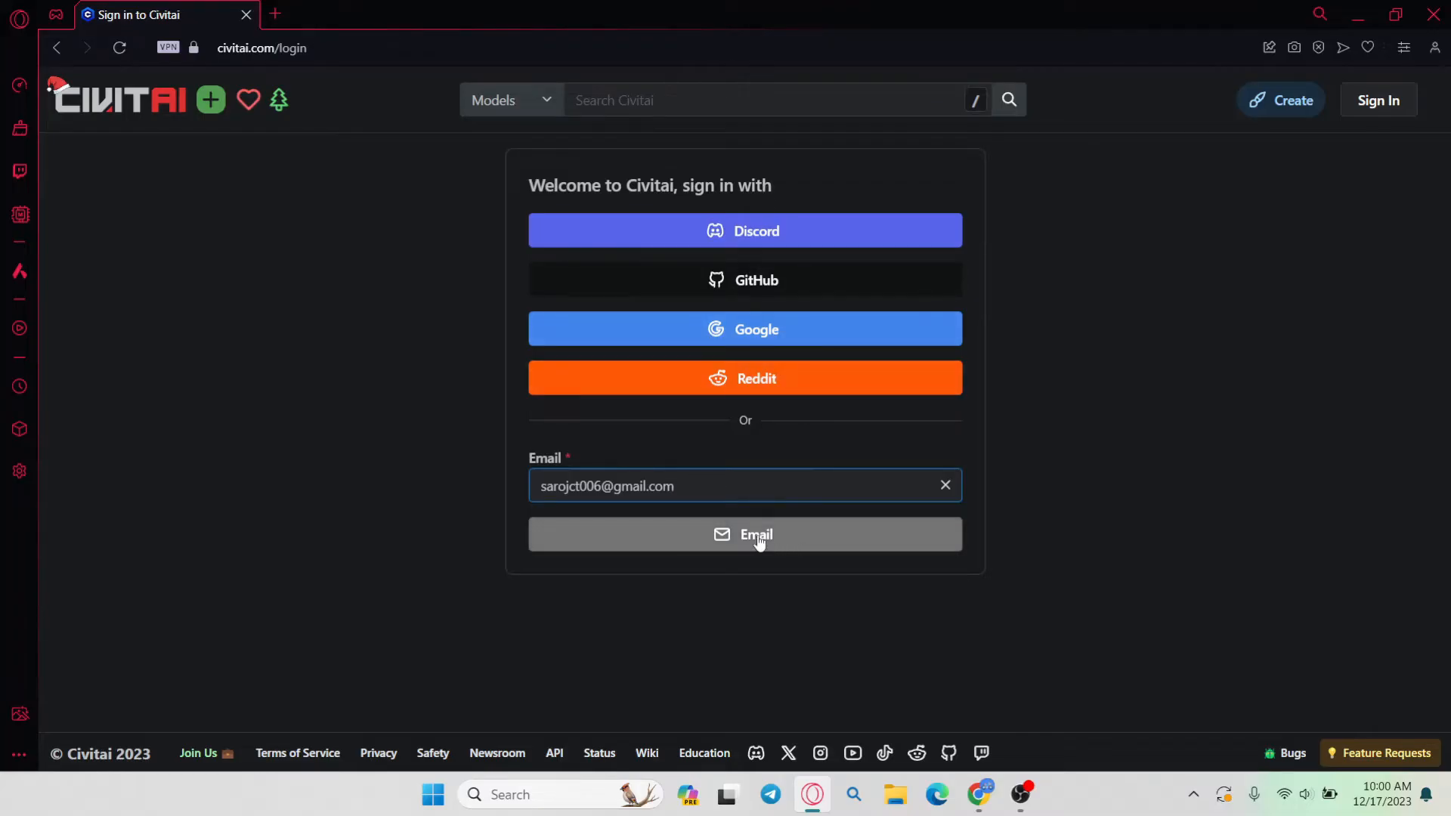
pyautogui.click(743, 534)
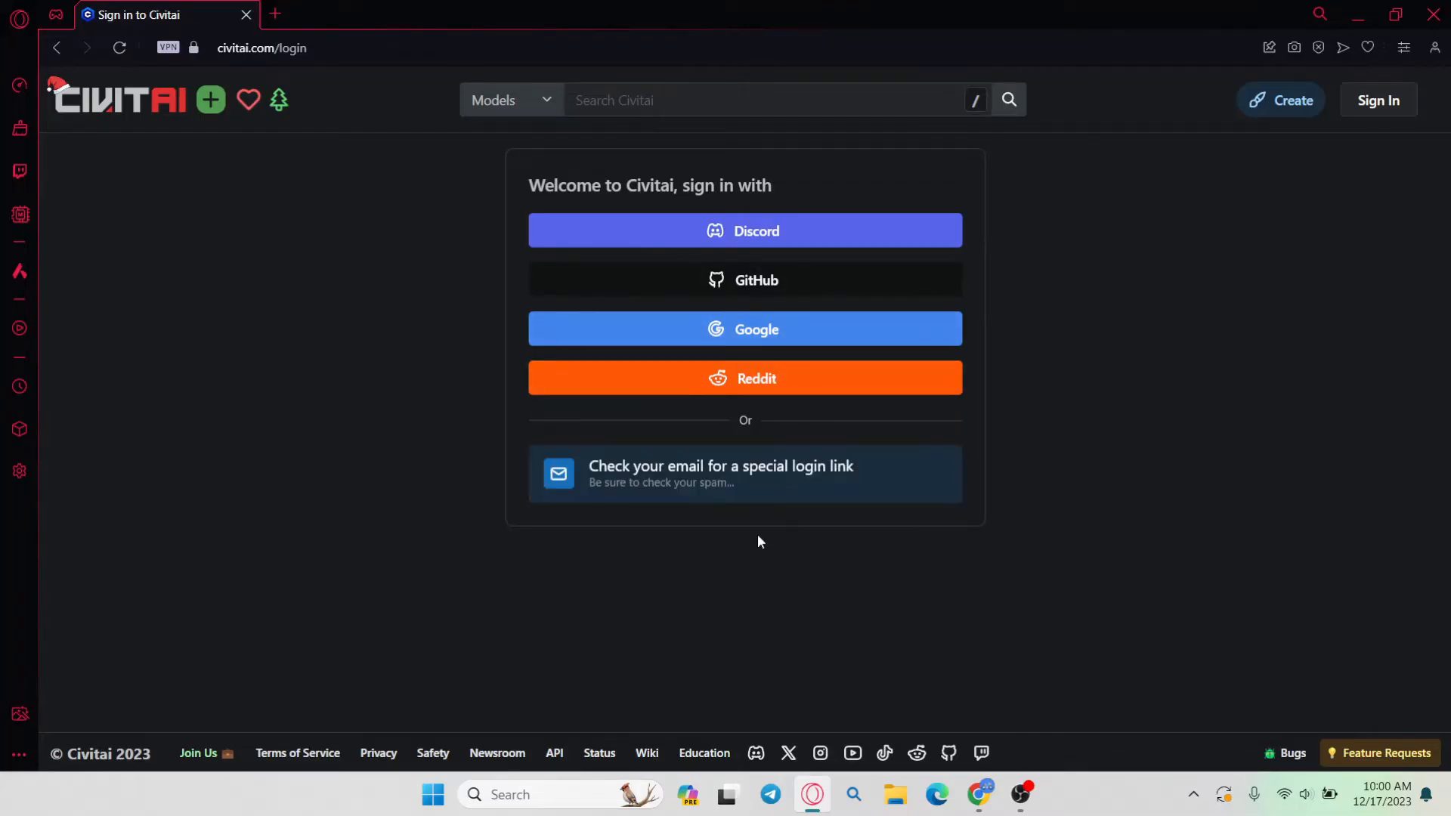
pyautogui.moveTo(389, 7)
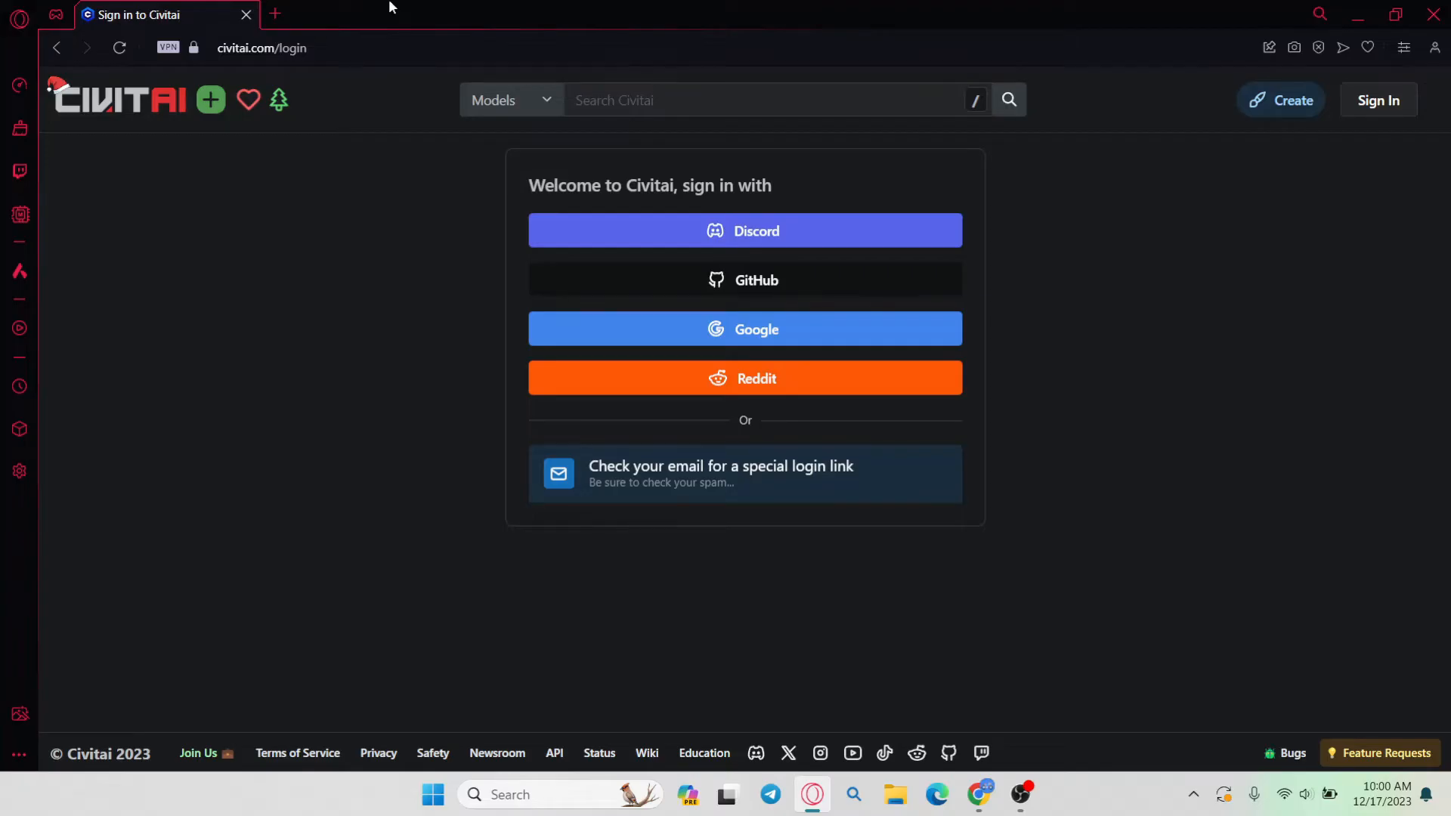
pyautogui.click(274, 14)
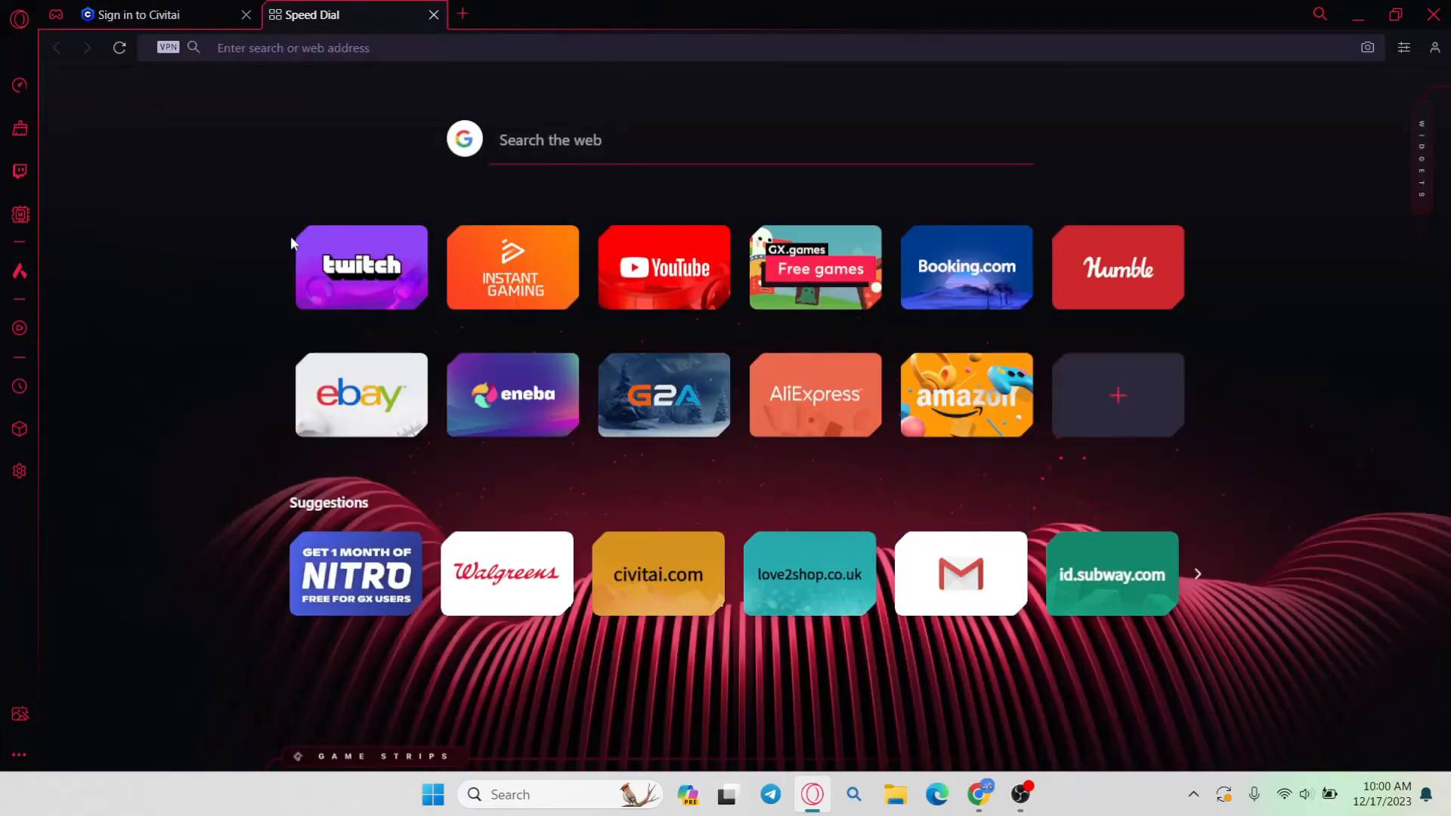
pyautogui.moveTo(100, 146)
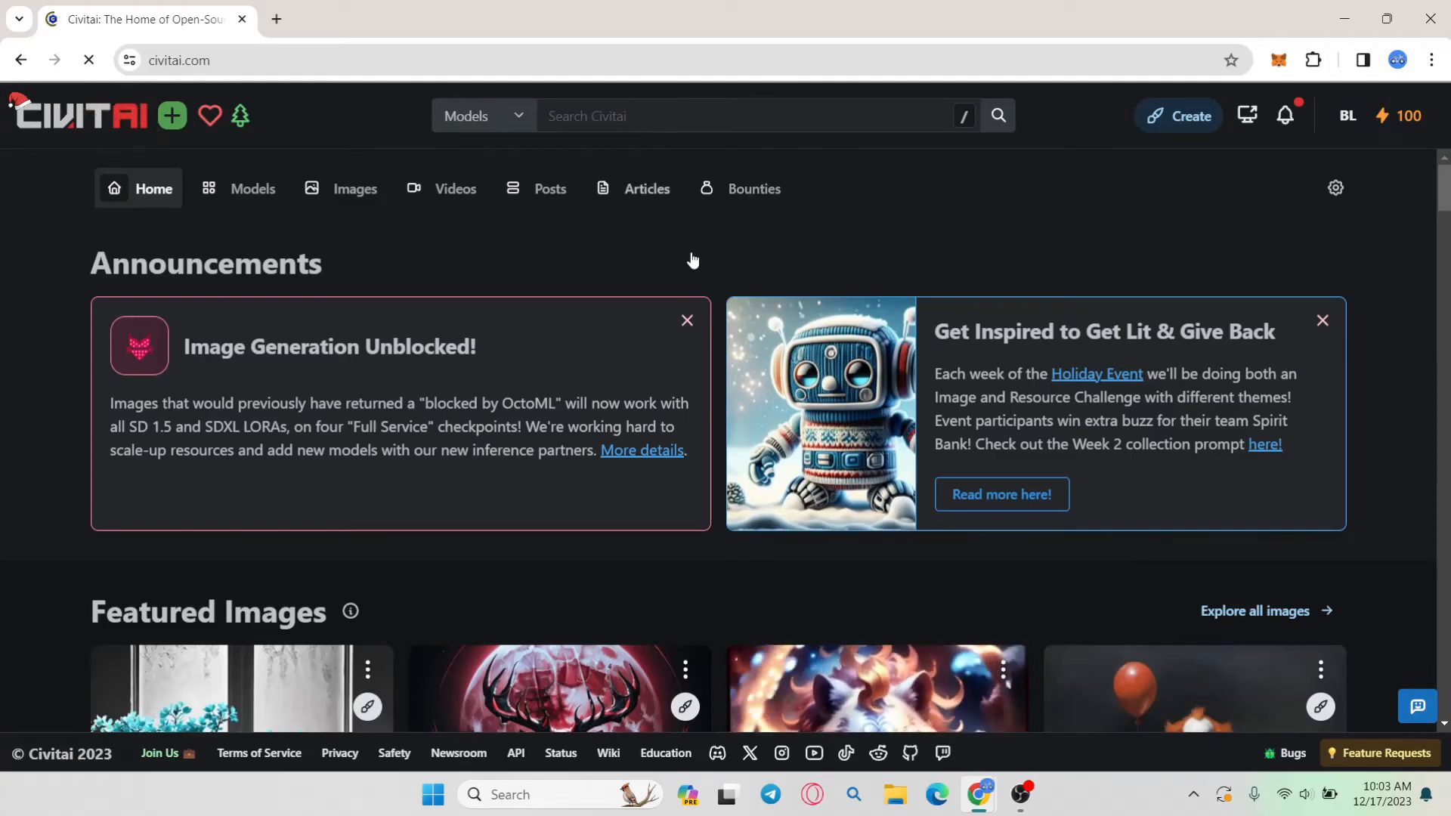
# Scroll the signed-in home page to Featured Models, then minimize the browser
pyautogui.scroll(-3)
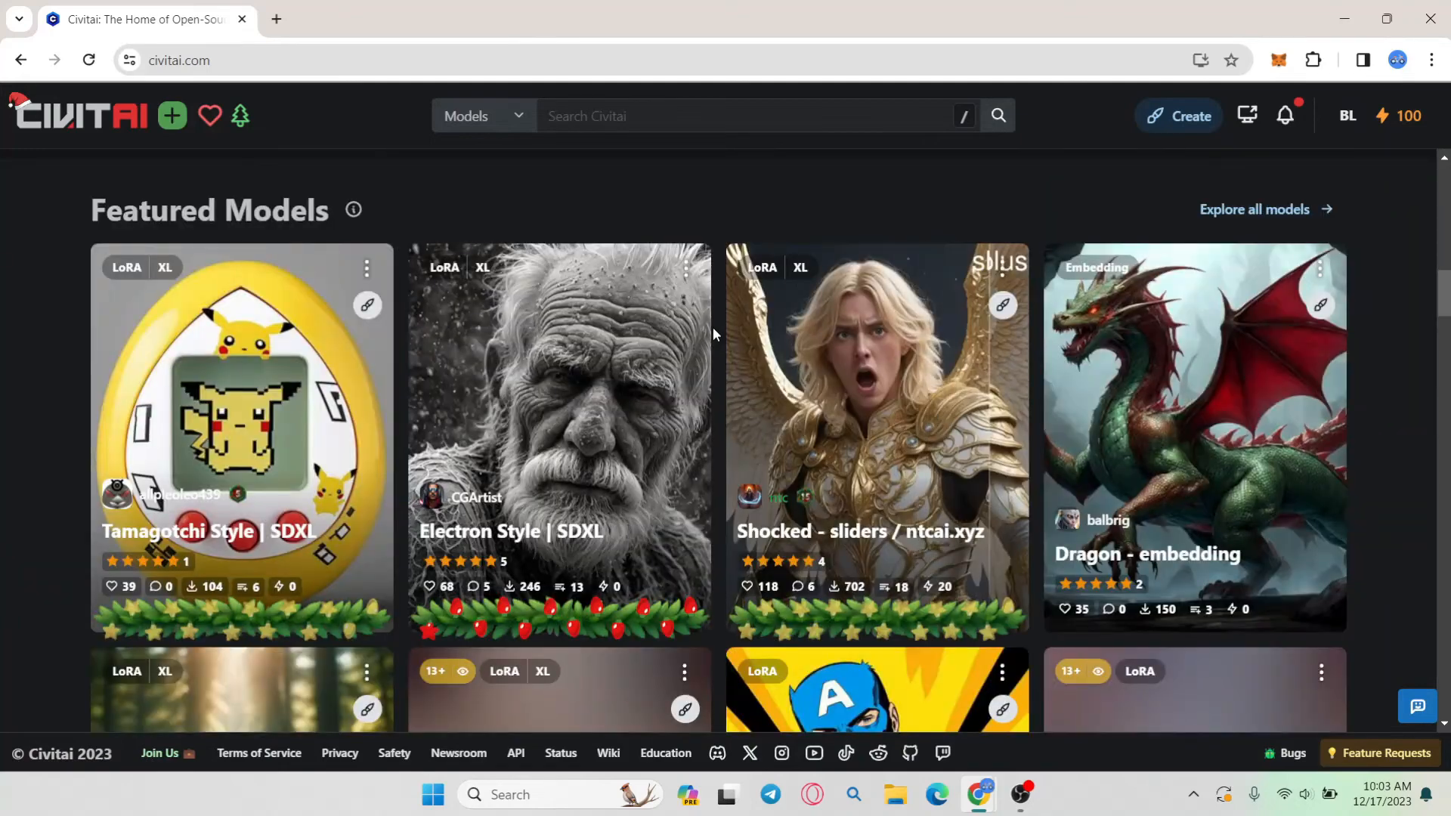
pyautogui.click(1343, 18)
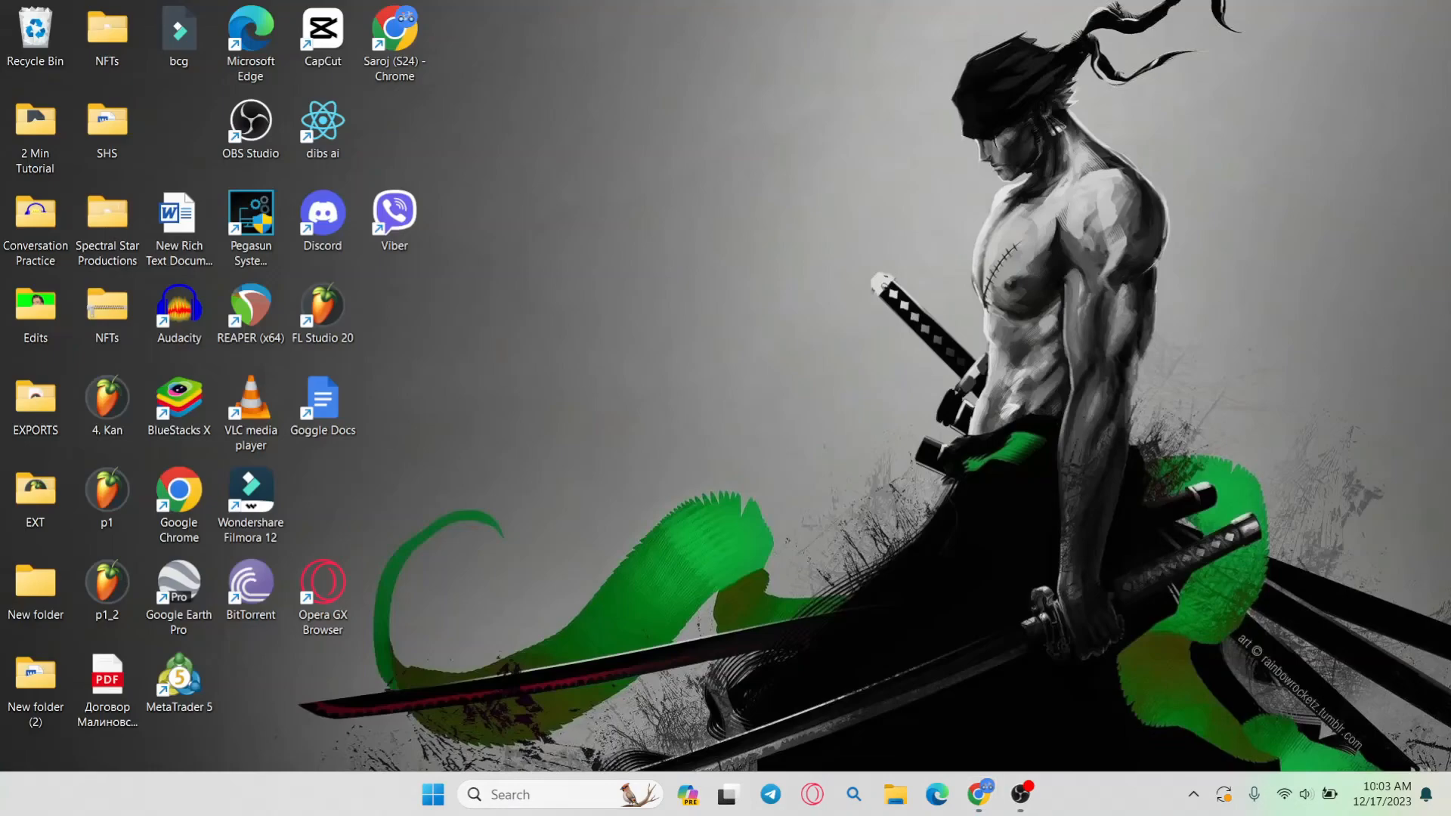
pyautogui.moveTo(1032, 72)
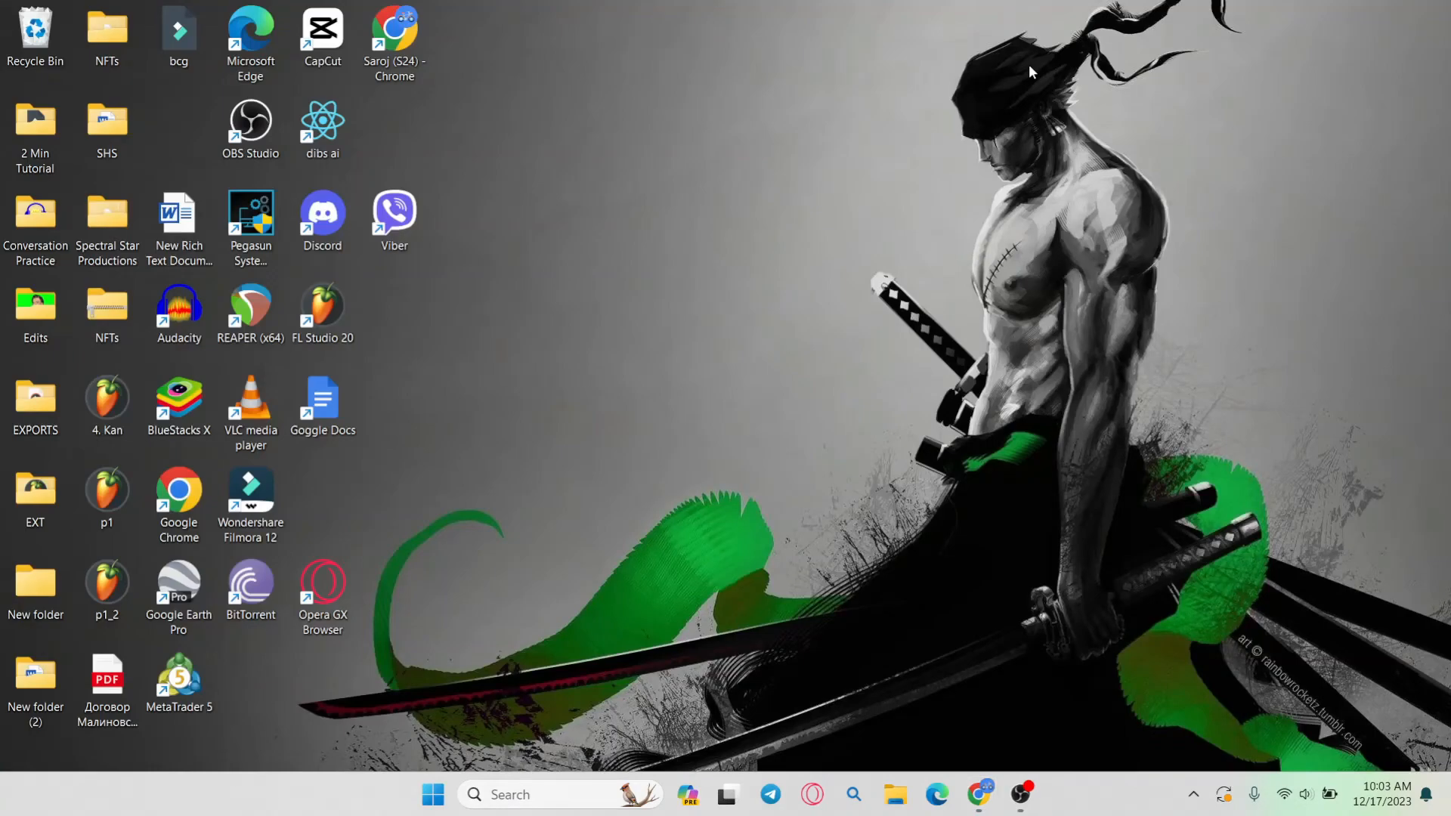